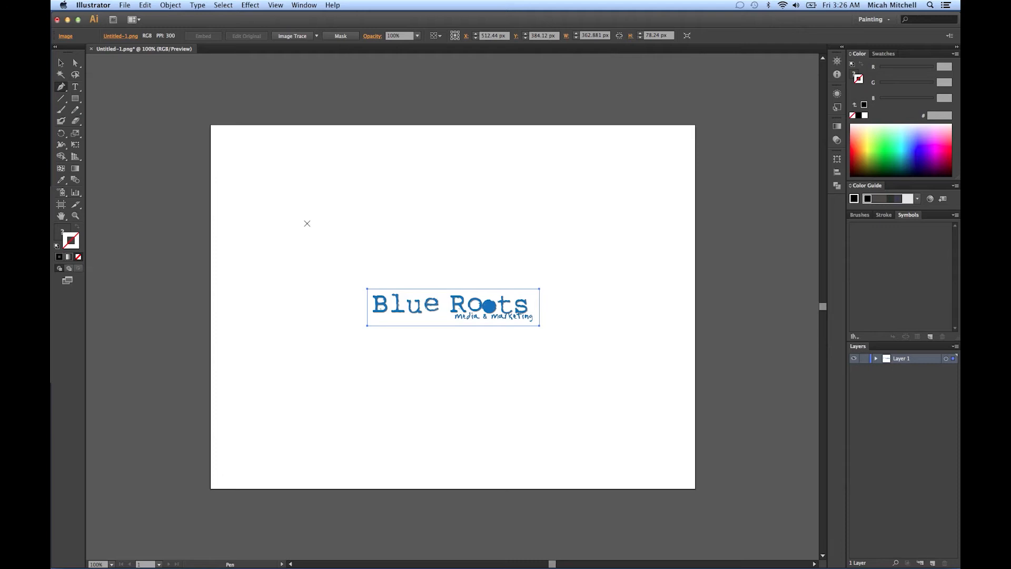
{"action": "mouse_move", "coordinate": [294, 190]}
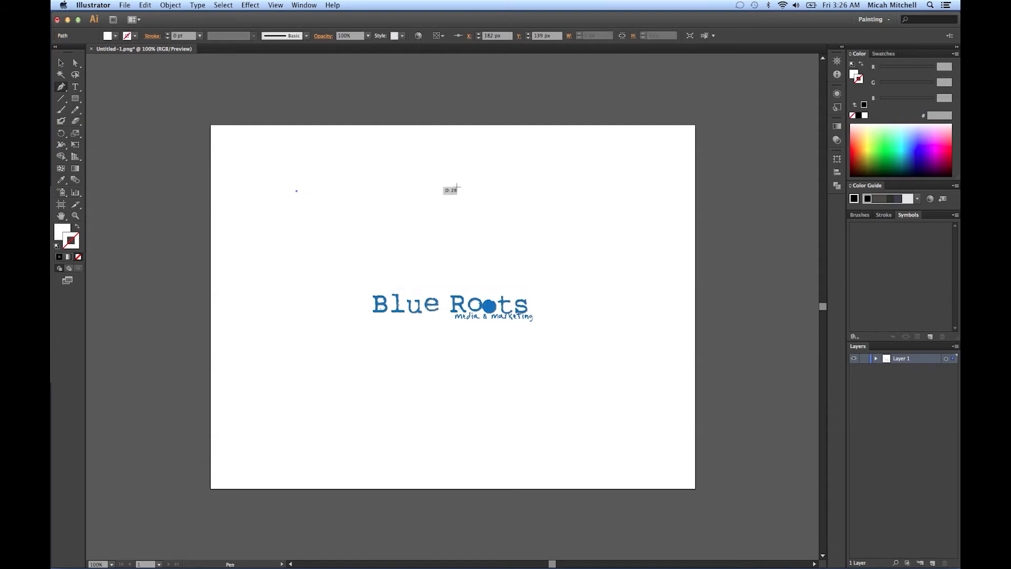
Finish the straight horizontal open path above the Blue Roots logo with its second anchor point.
{"action": "left_click", "coordinate": [486, 191]}
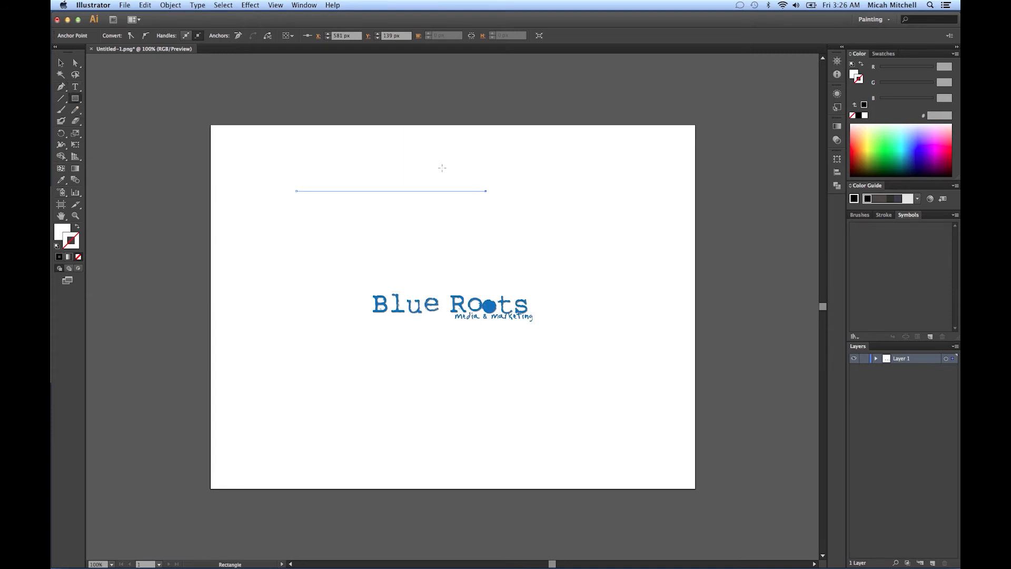
Draw an upper-right rectangle, then add a second identical one below it via the Rectangle dialog.
{"action": "left_click_drag", "start_coordinate": [519, 179], "coordinate": [654, 275]}
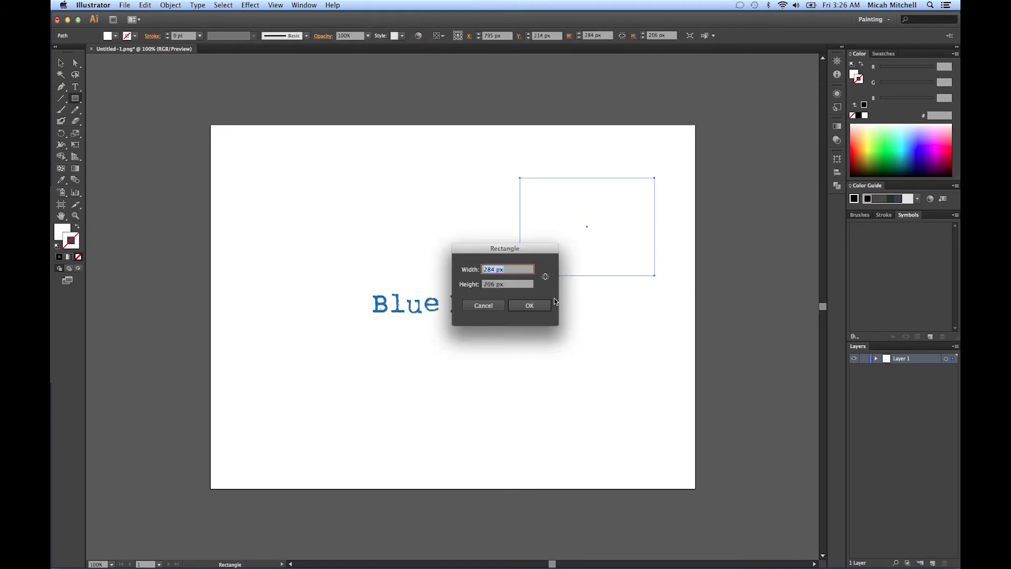
{"action": "left_click", "coordinate": [529, 305]}
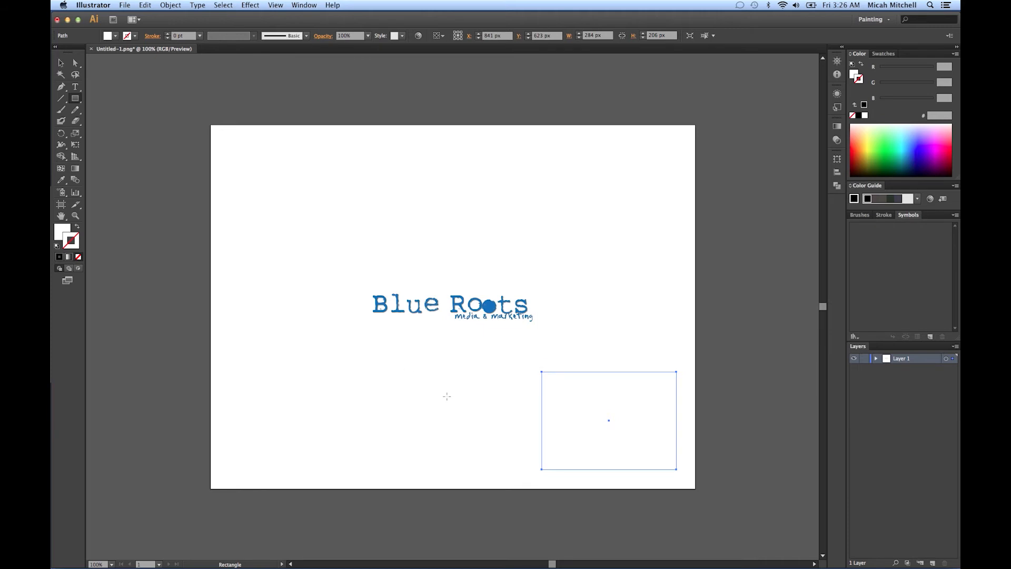
{"action": "left_click", "coordinate": [61, 62]}
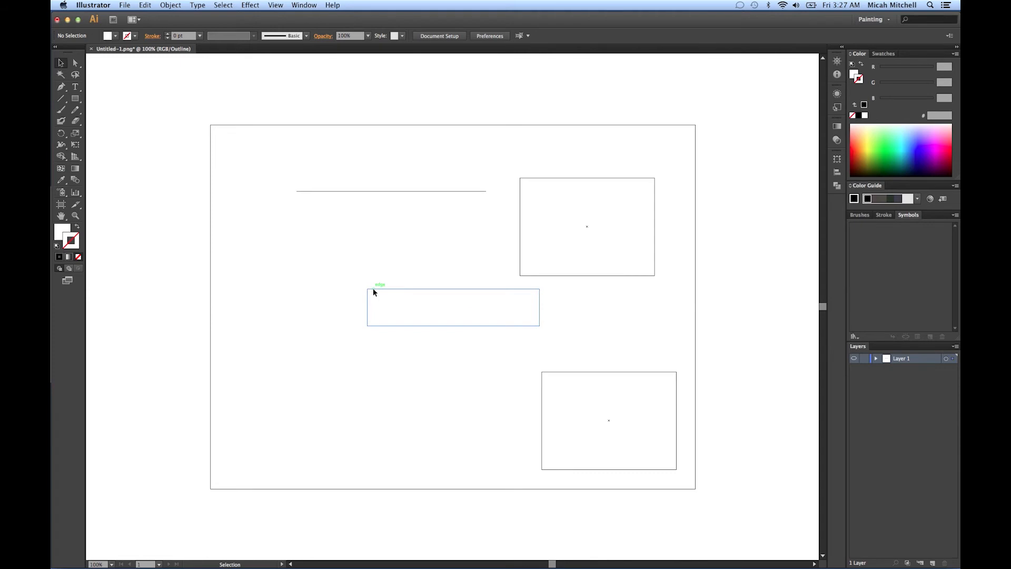
Drag the upper rectangle's top-left anchor up and left to skew it into an irregular quadrilateral.
{"action": "left_click", "coordinate": [453, 307]}
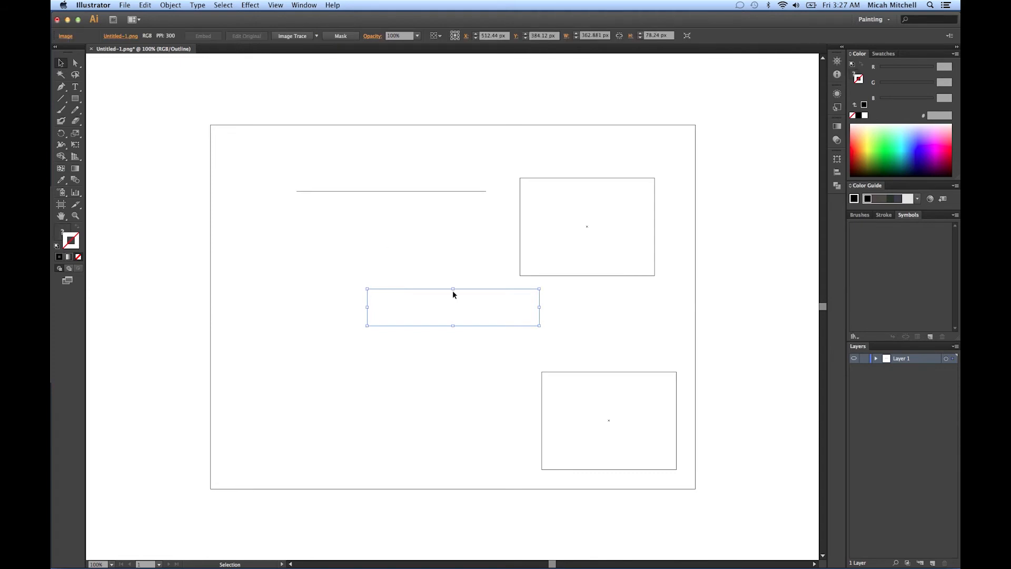
{"action": "left_click", "coordinate": [436, 191]}
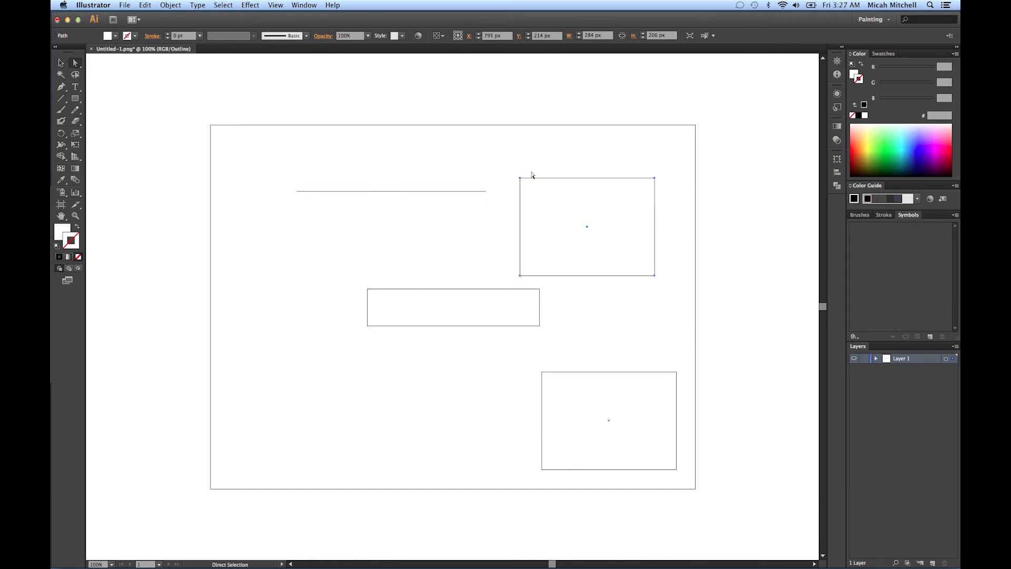
{"action": "left_click", "coordinate": [519, 179]}
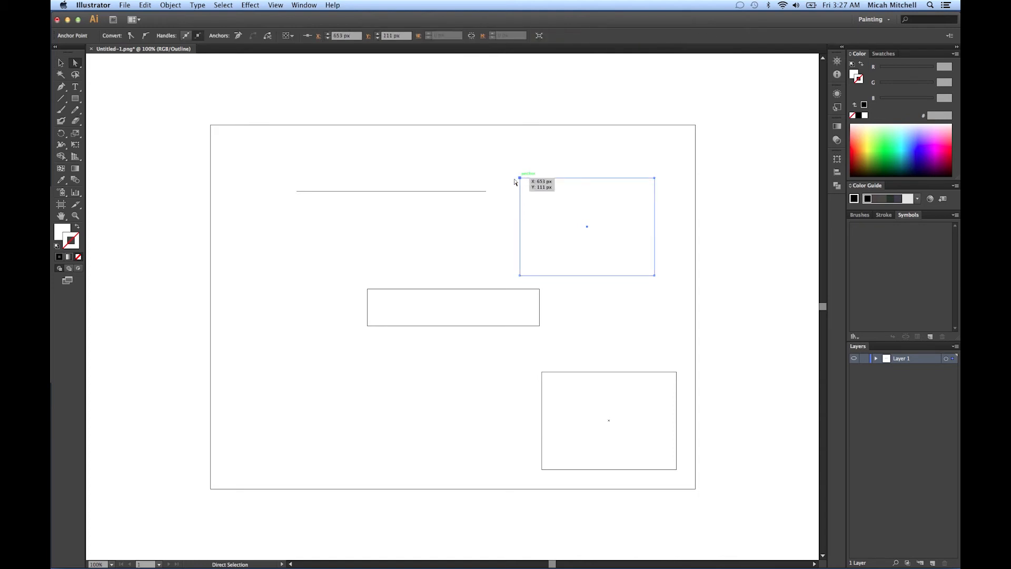
{"action": "left_click_drag", "start_coordinate": [519, 179], "coordinate": [501, 166]}
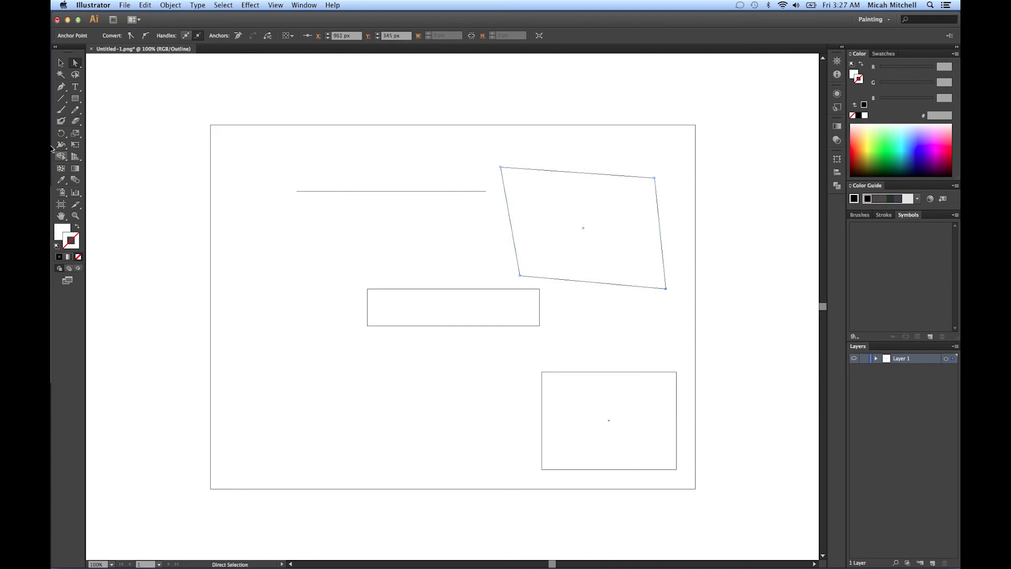
{"action": "mouse_move", "coordinate": [61, 99]}
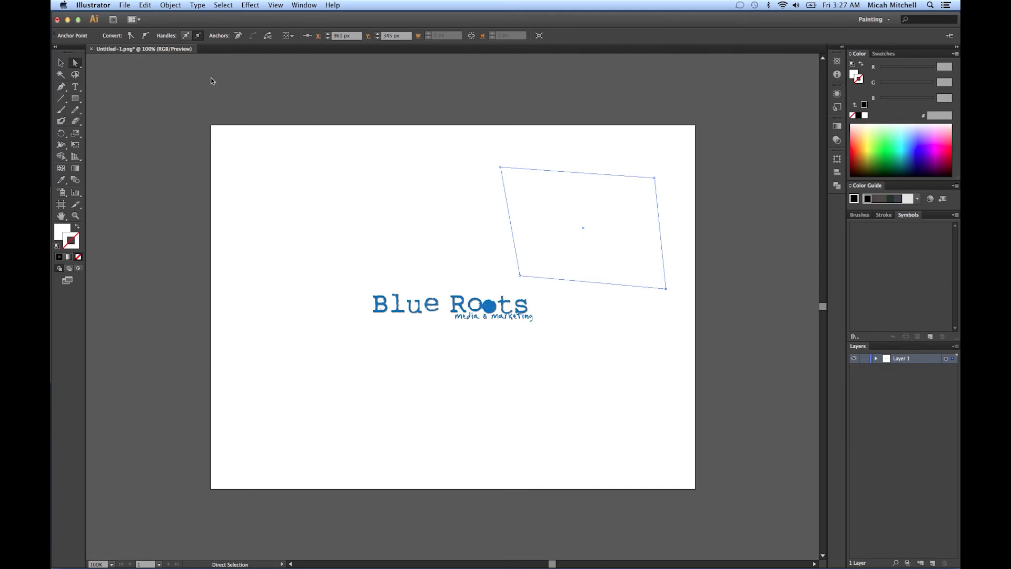
Delete the skewed quadrilateral so only the Blue Roots logo remains on the artboard.
{"action": "left_click", "coordinate": [323, 231]}
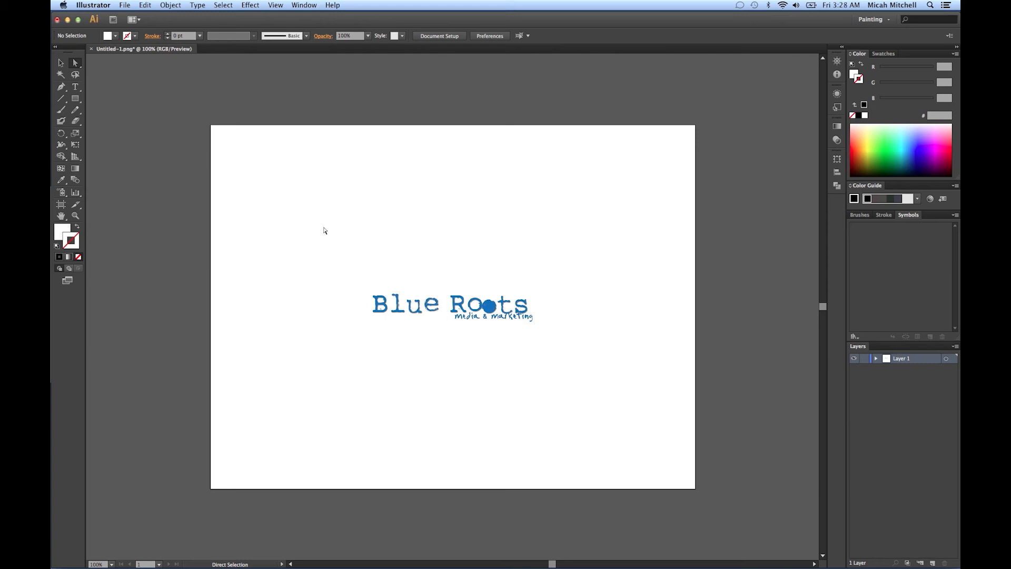
{"action": "mouse_move", "coordinate": [61, 115]}
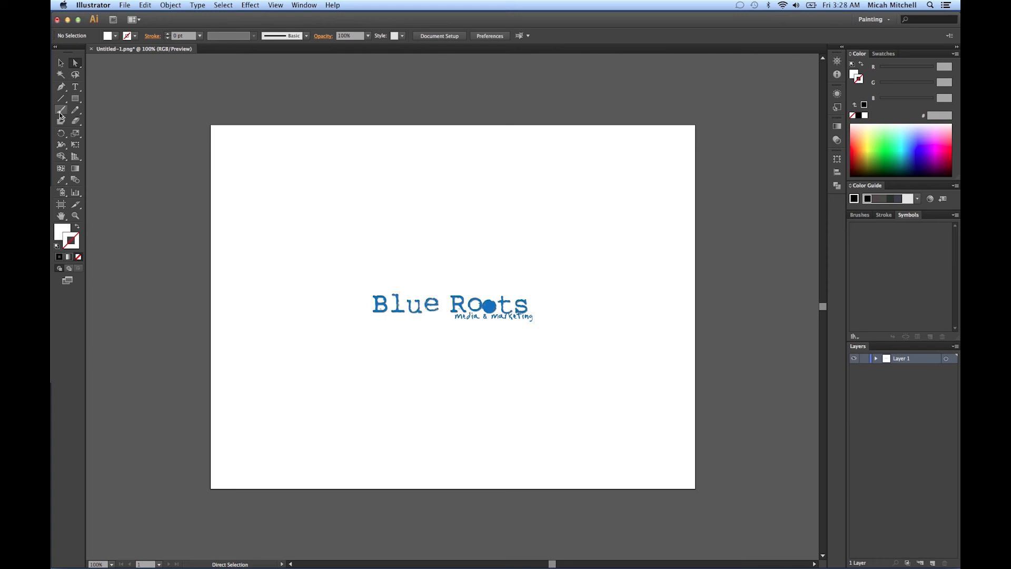
{"action": "mouse_move", "coordinate": [76, 136]}
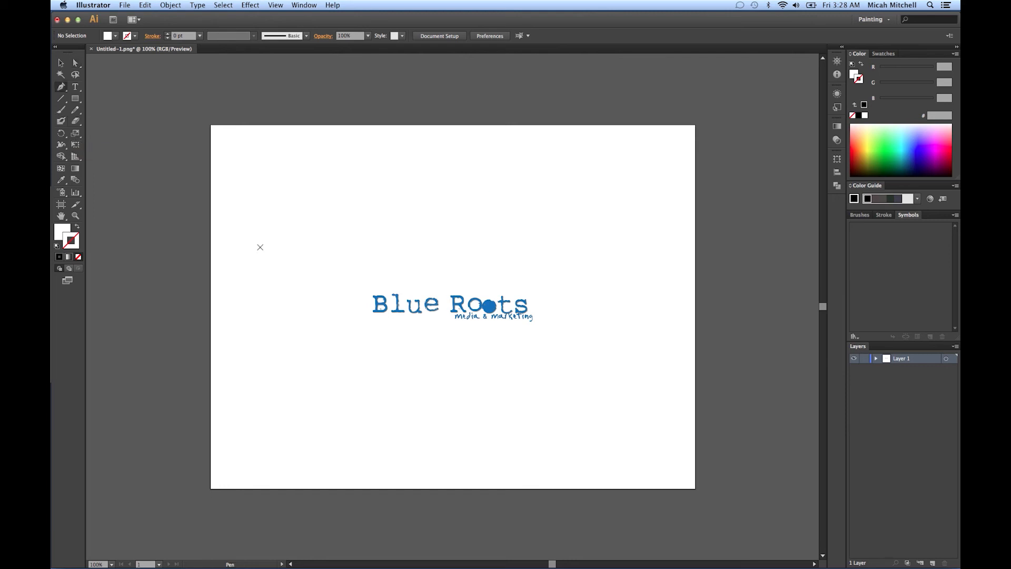
Draw a slightly slanted pen line above the logo and choose the Type on a Path tool.
{"action": "left_click", "coordinate": [261, 247]}
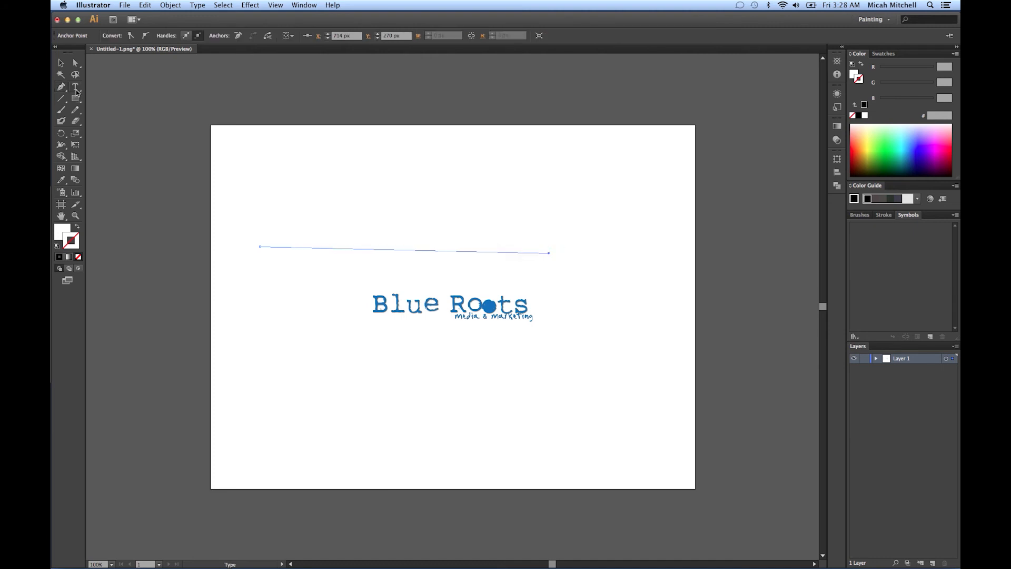
{"action": "left_click", "coordinate": [76, 88]}
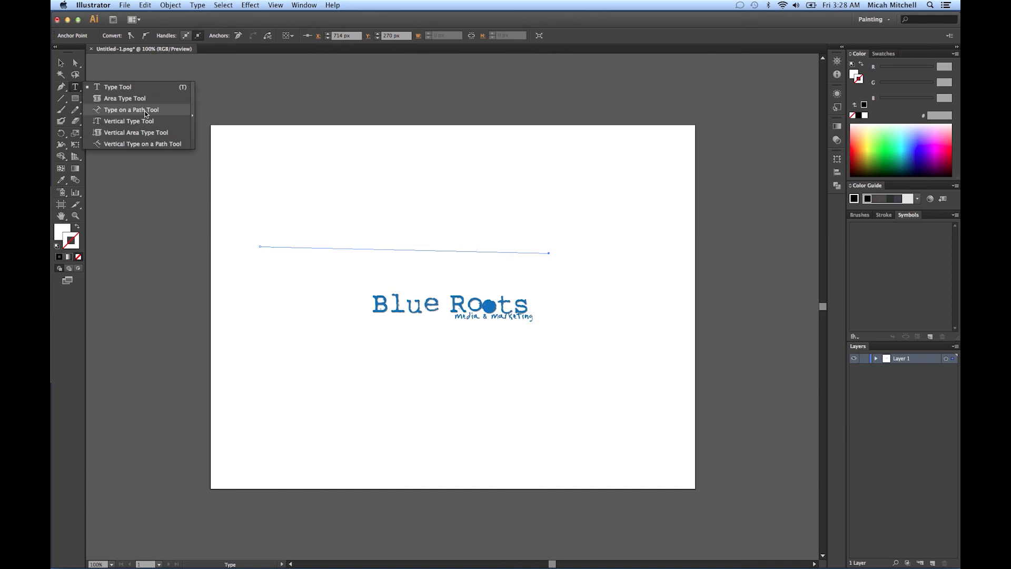
{"action": "left_click", "coordinate": [132, 110]}
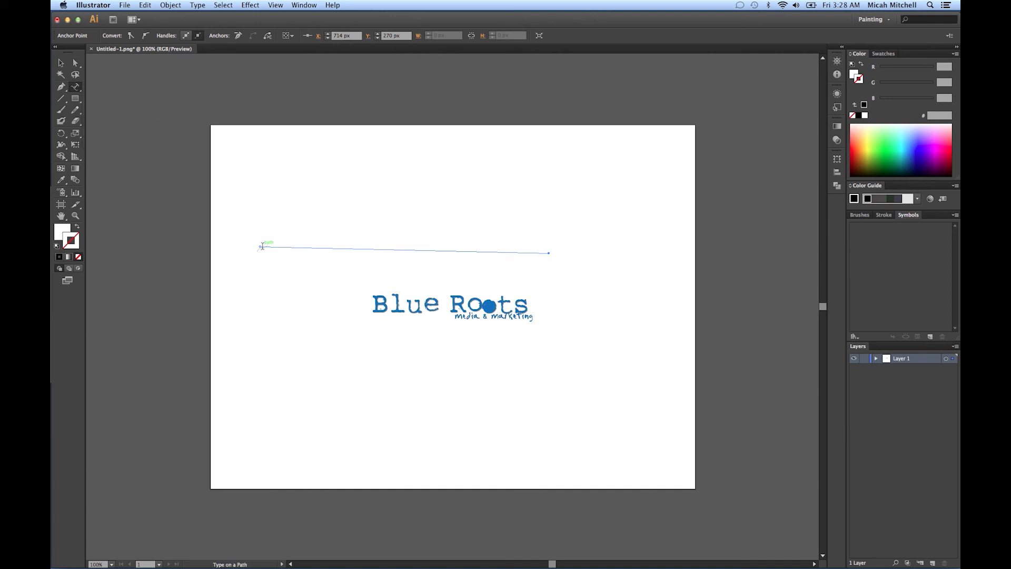
Type 'Hello how are you' repeatedly as text running along the slanted path.
{"action": "type", "text": "Hello how are you"}
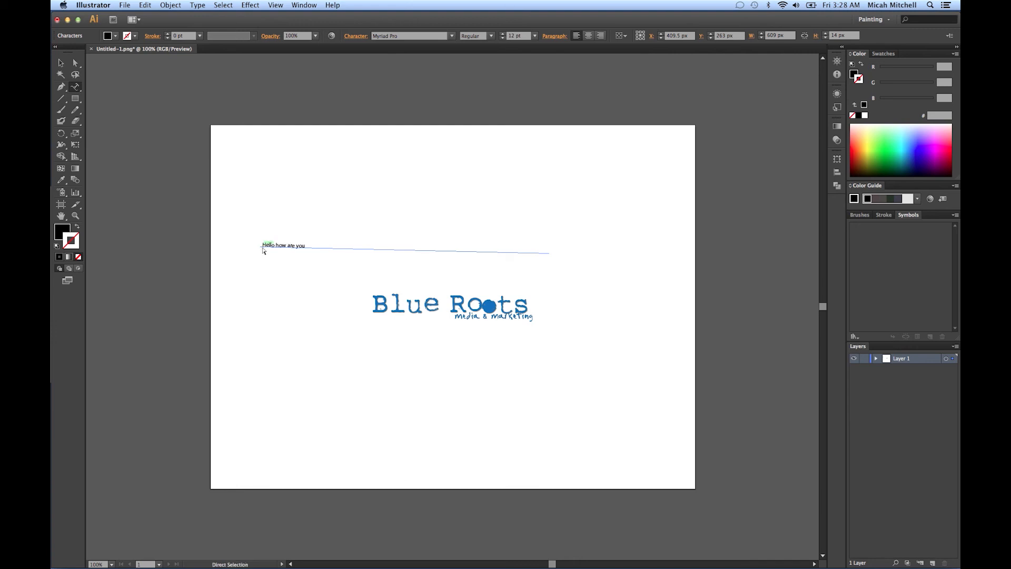
{"action": "left_click", "coordinate": [284, 245]}
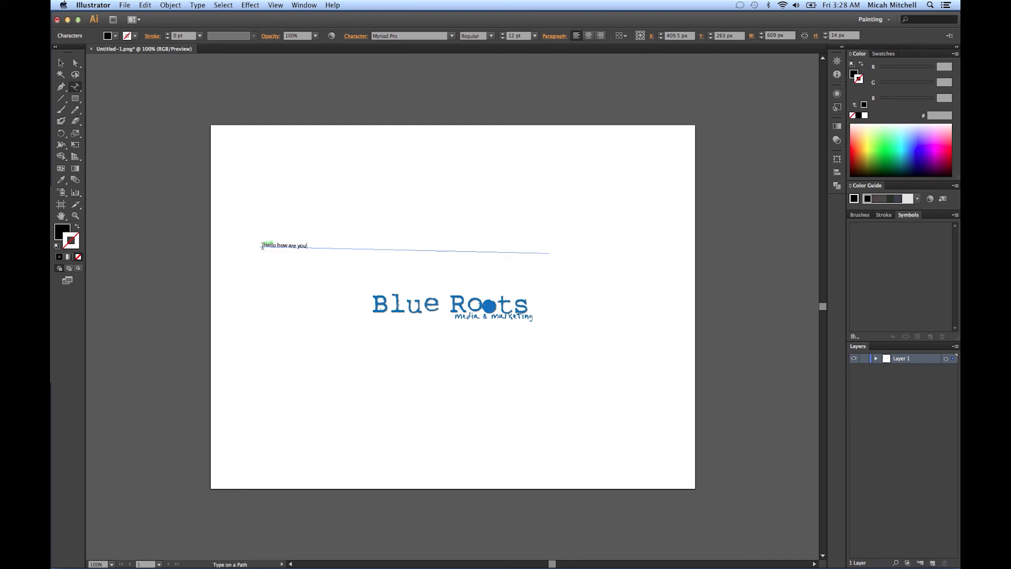
{"action": "type", "text": "Hello how are youHello how are youHello how are youHello how are youHello how are you"}
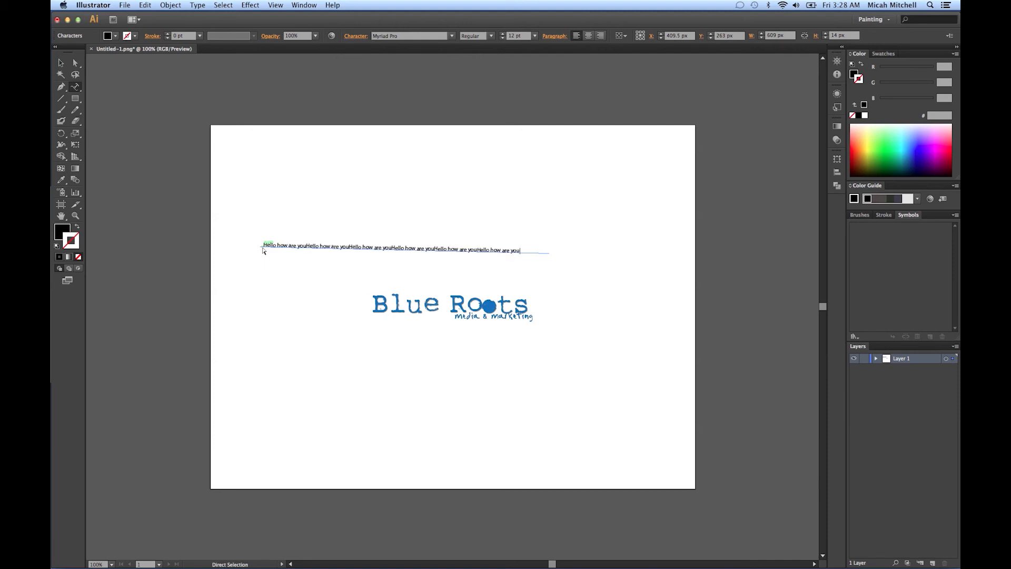